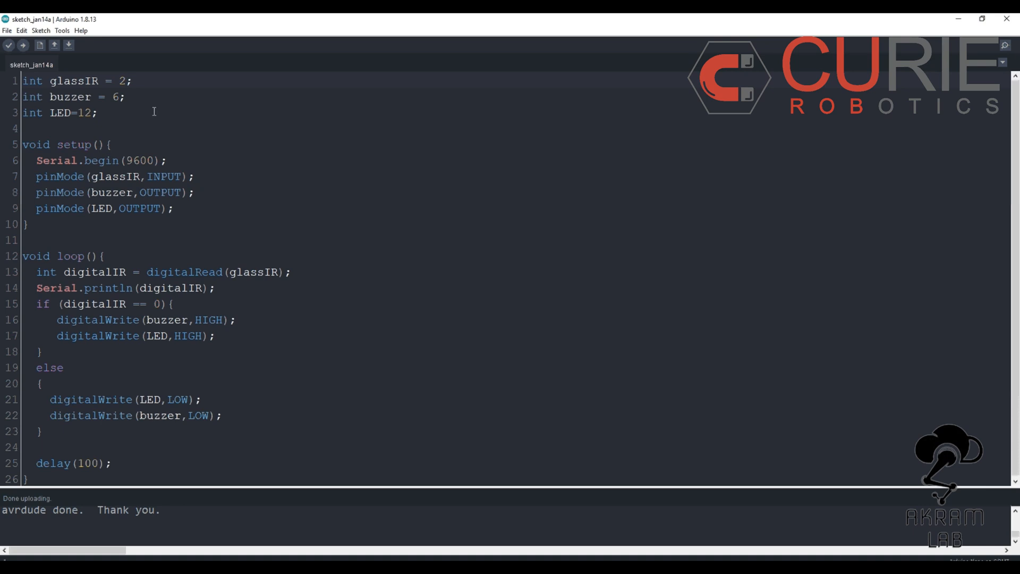
mouse_move(122, 133)
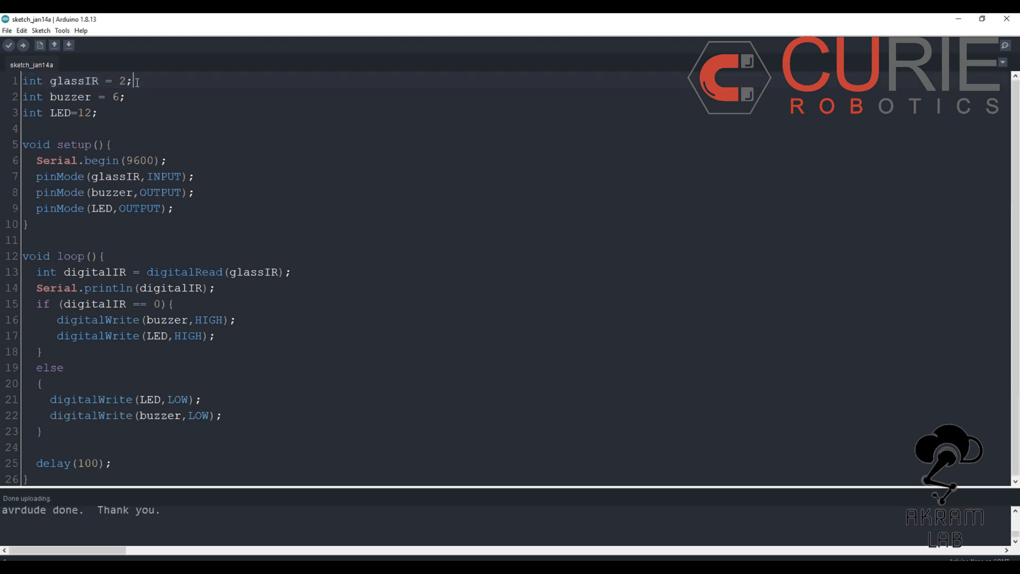
left_click(128, 96)
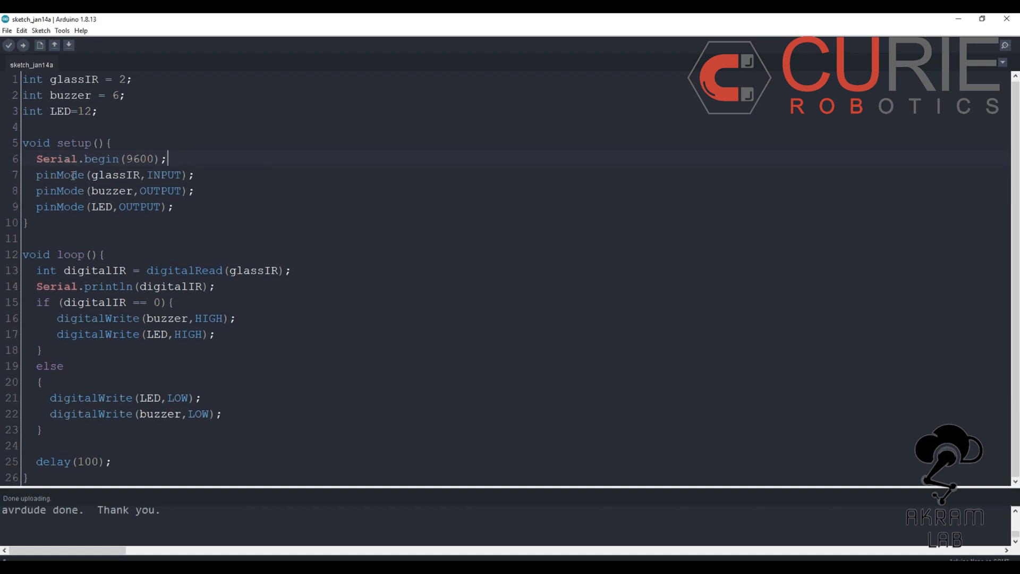
mouse_move(96, 190)
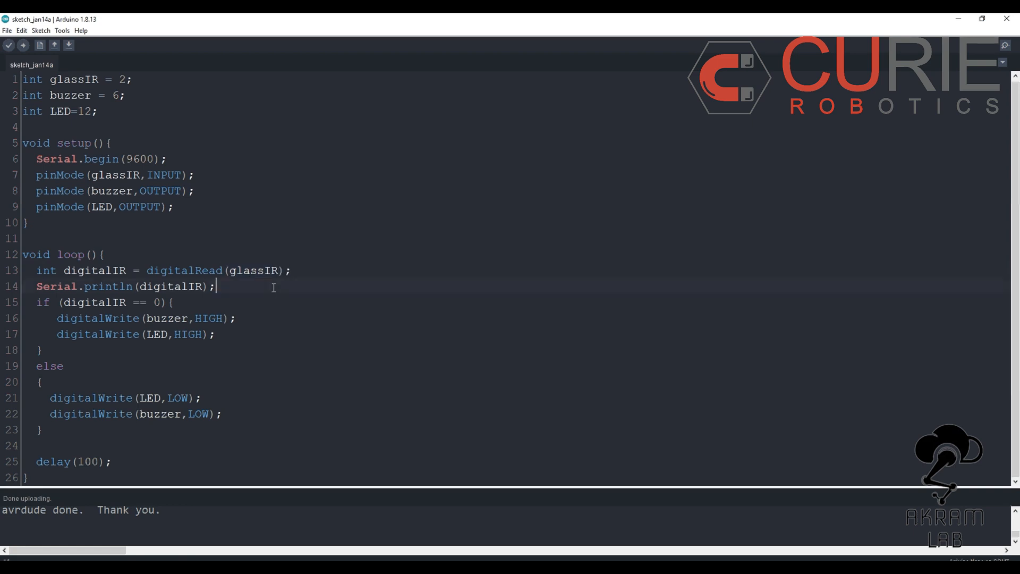
left_click(64, 271)
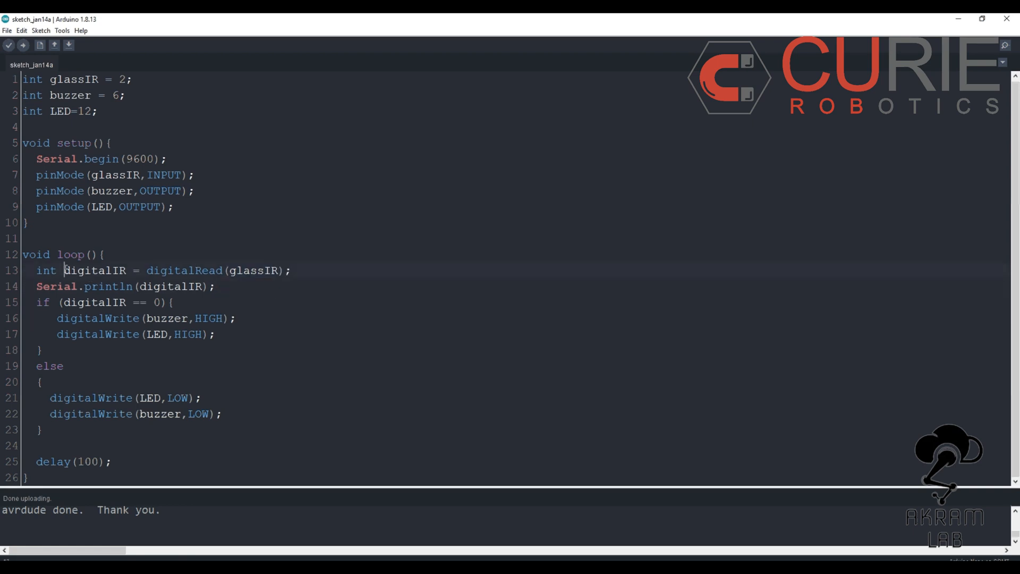
double_click(95, 271)
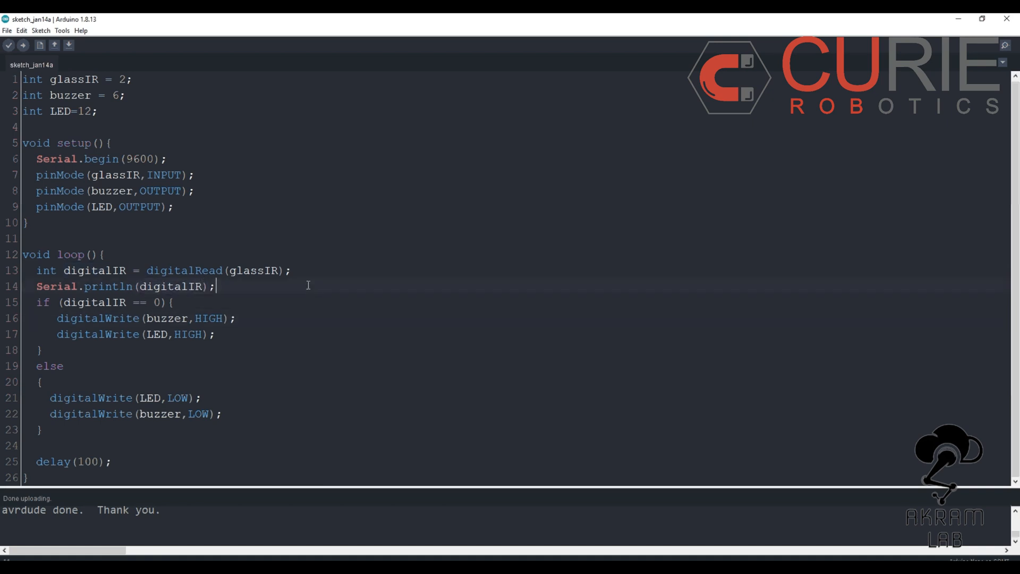
mouse_move(171, 100)
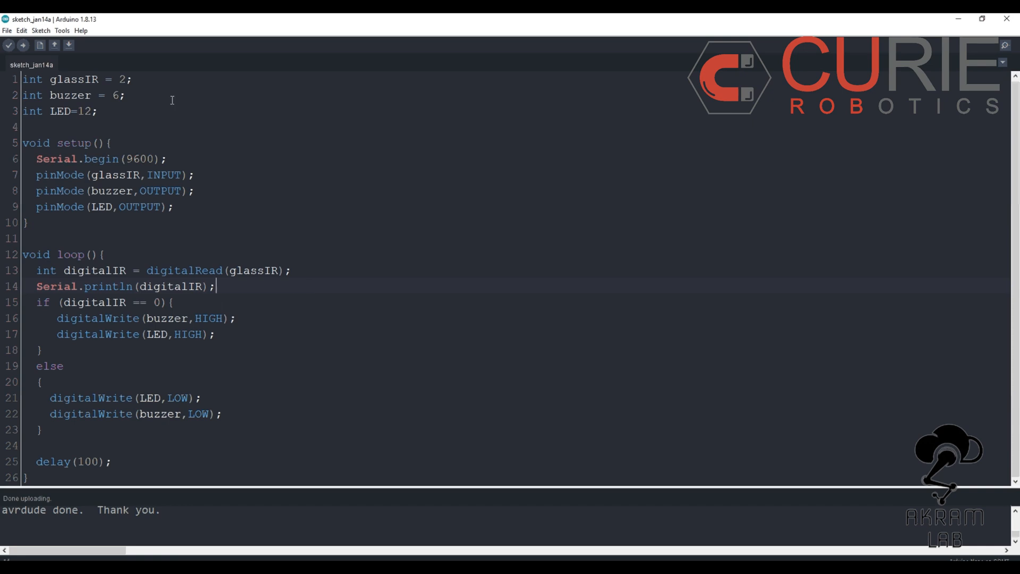
left_click(62, 31)
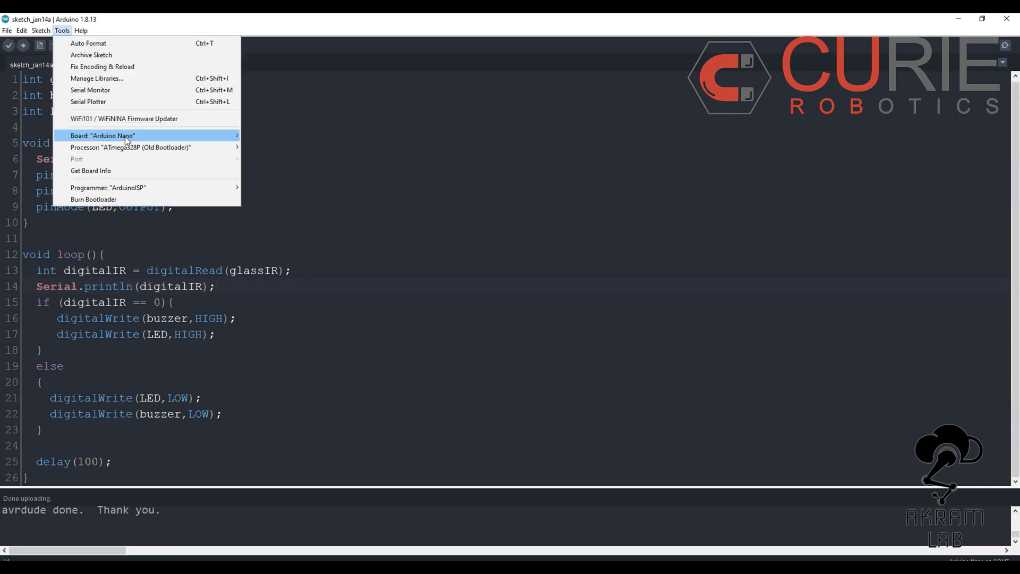
mouse_move(101, 90)
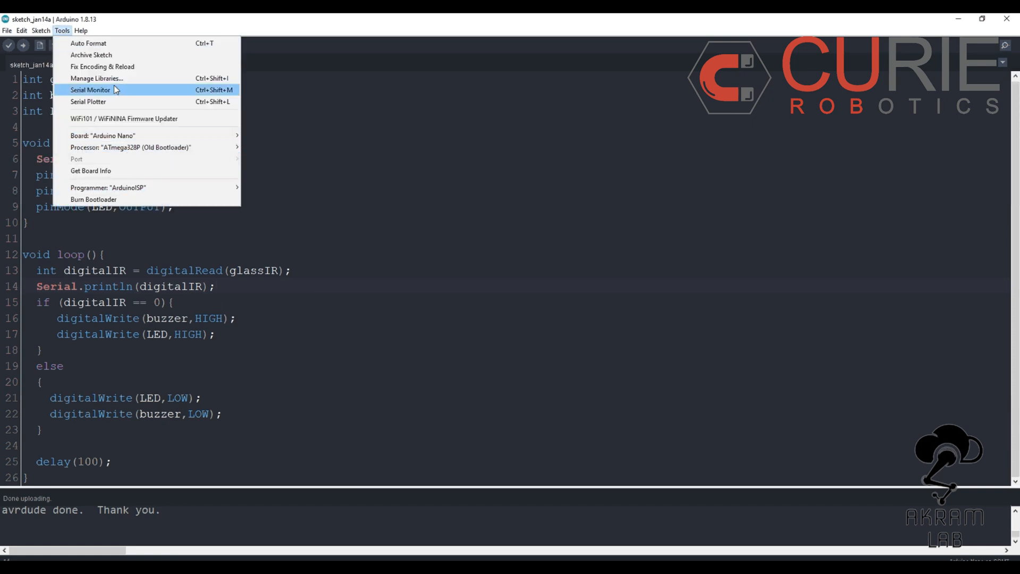
left_click(91, 89)
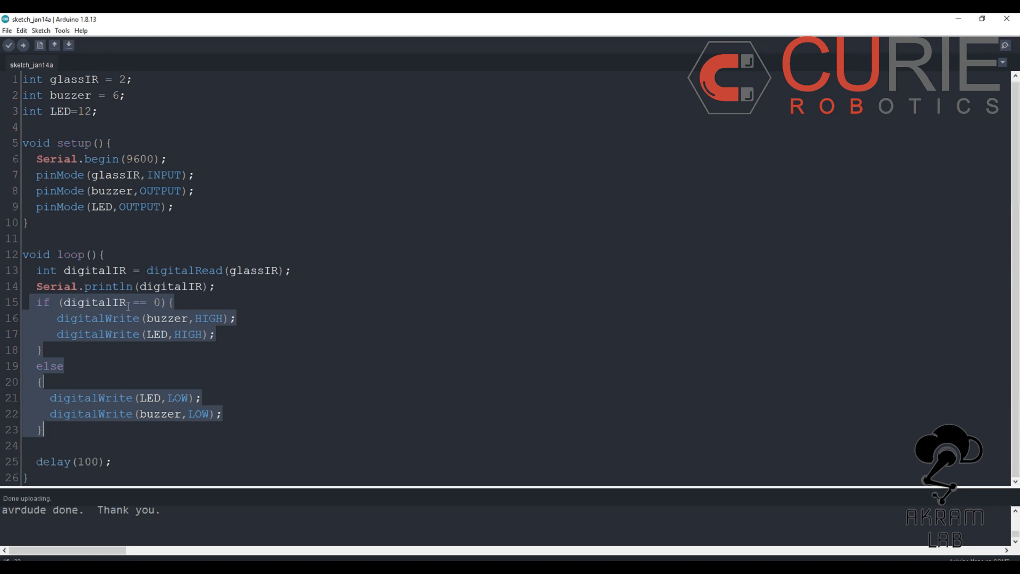
left_click(126, 303)
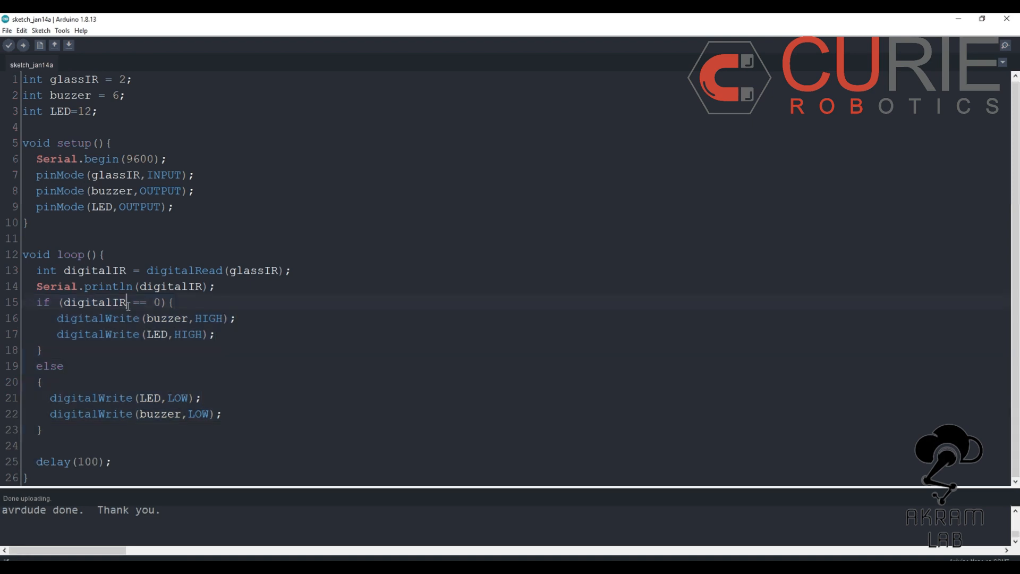
mouse_move(148, 377)
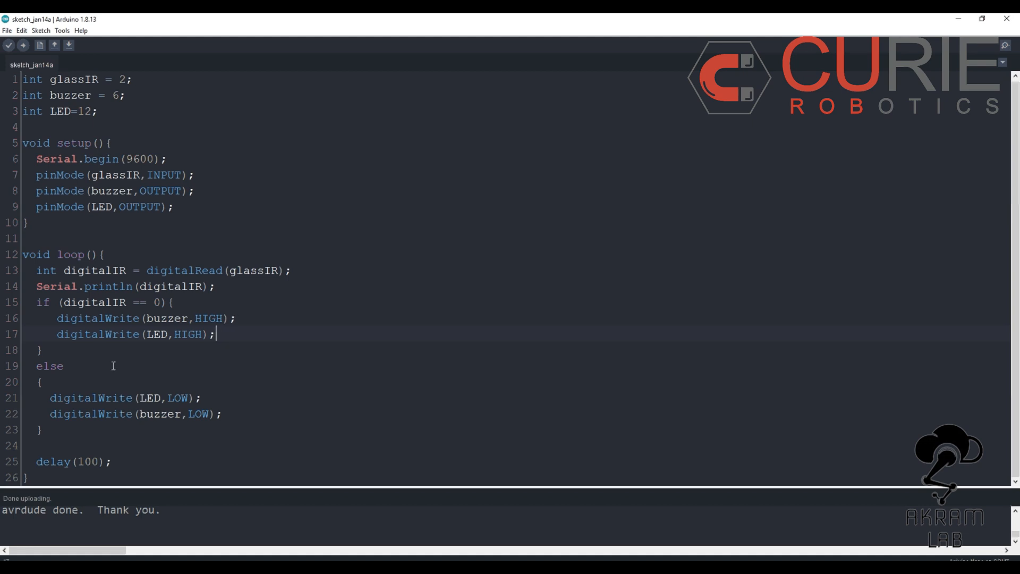
mouse_move(178, 401)
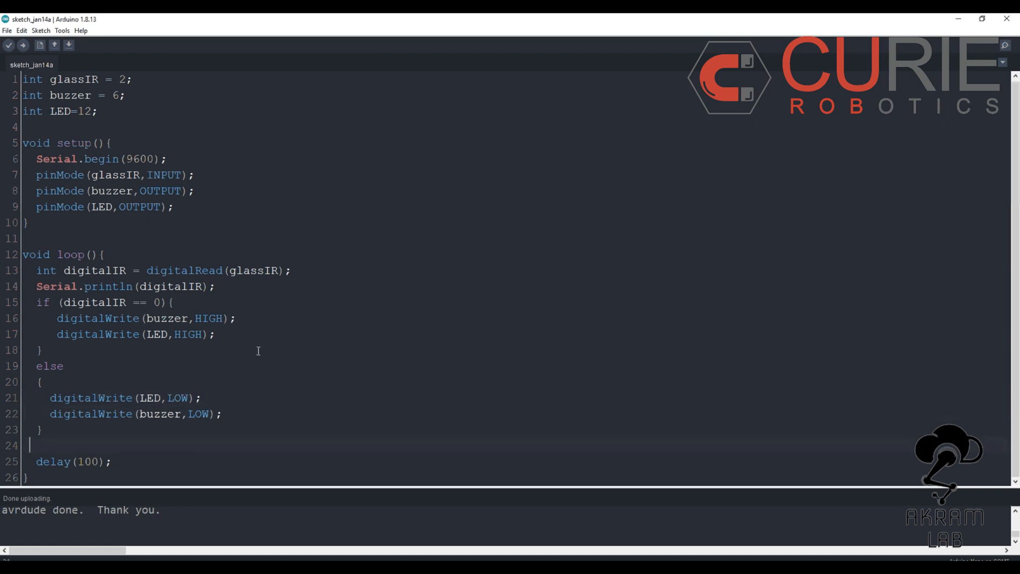
mouse_move(62, 255)
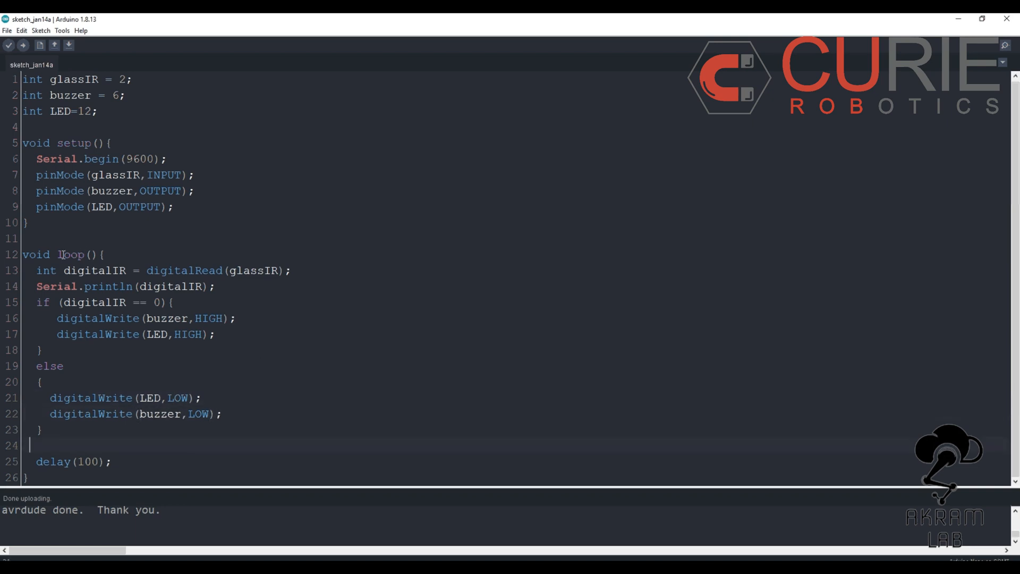
left_click(39, 430)
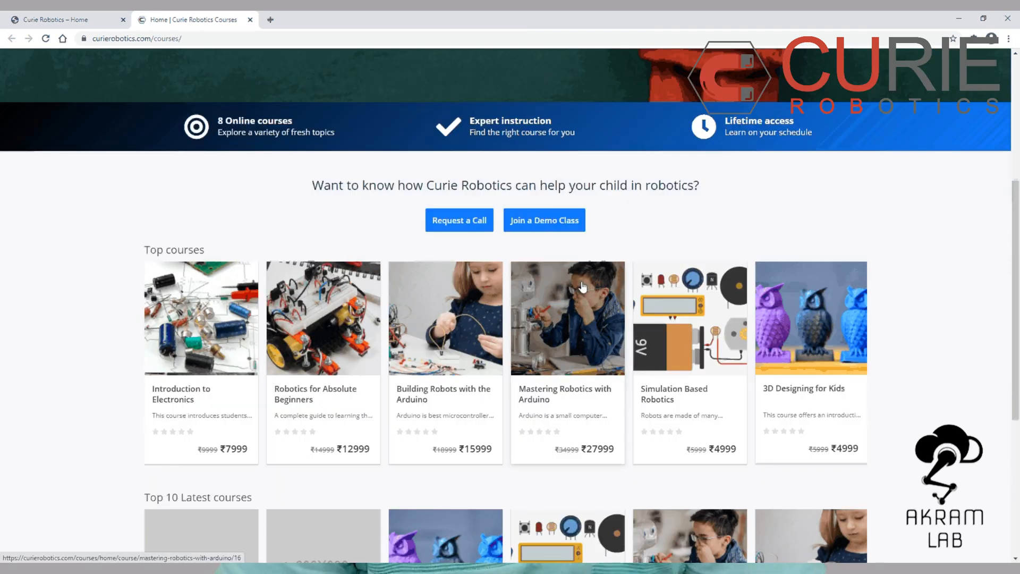
mouse_move(200, 318)
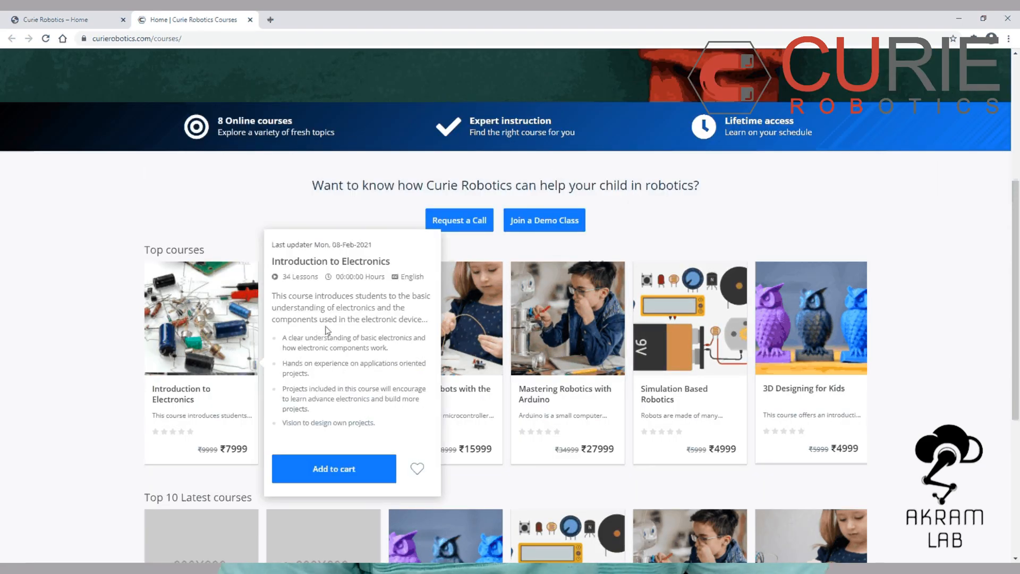
mouse_move(309, 338)
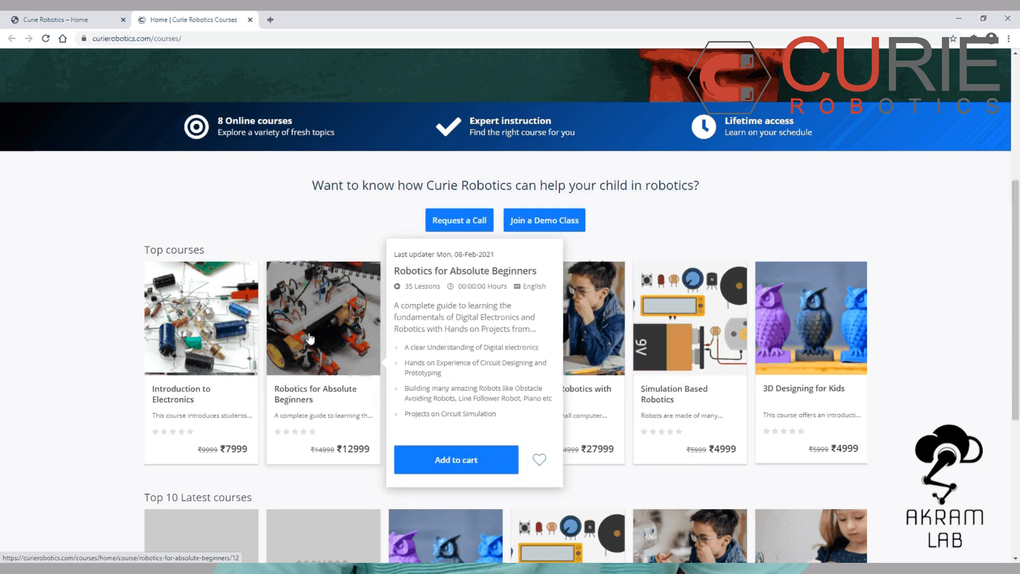
mouse_move(686, 345)
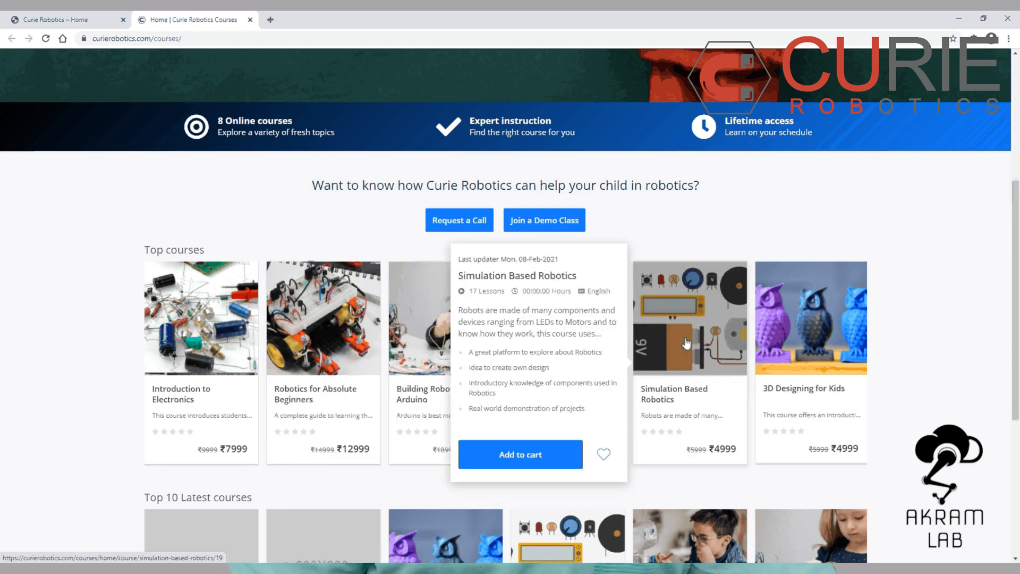